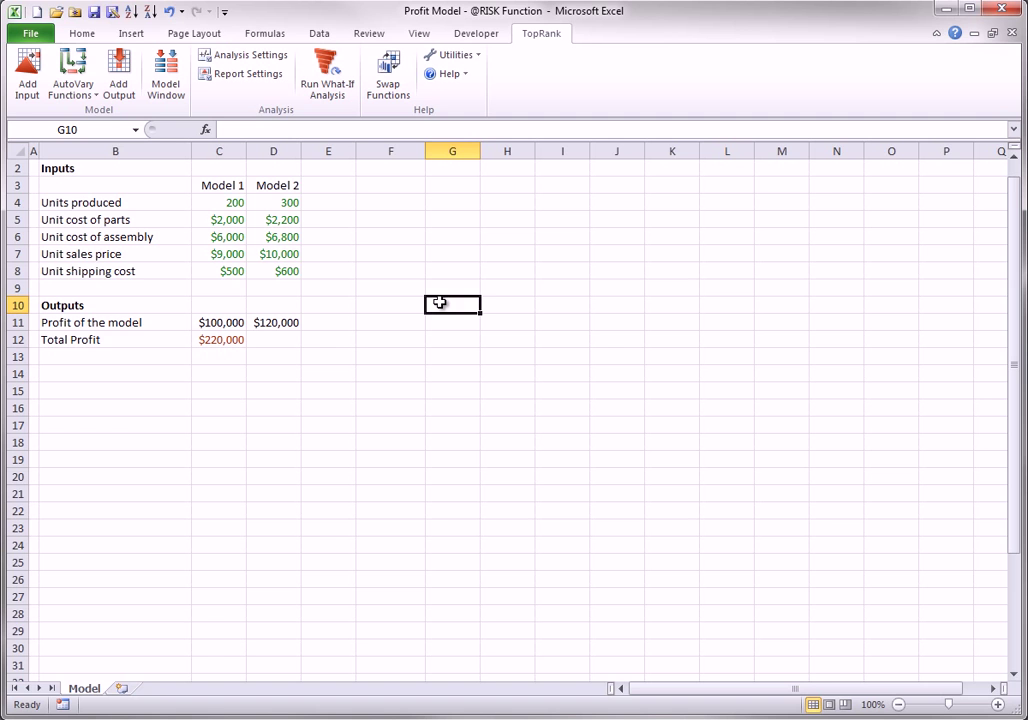
mouse_move(211, 249)
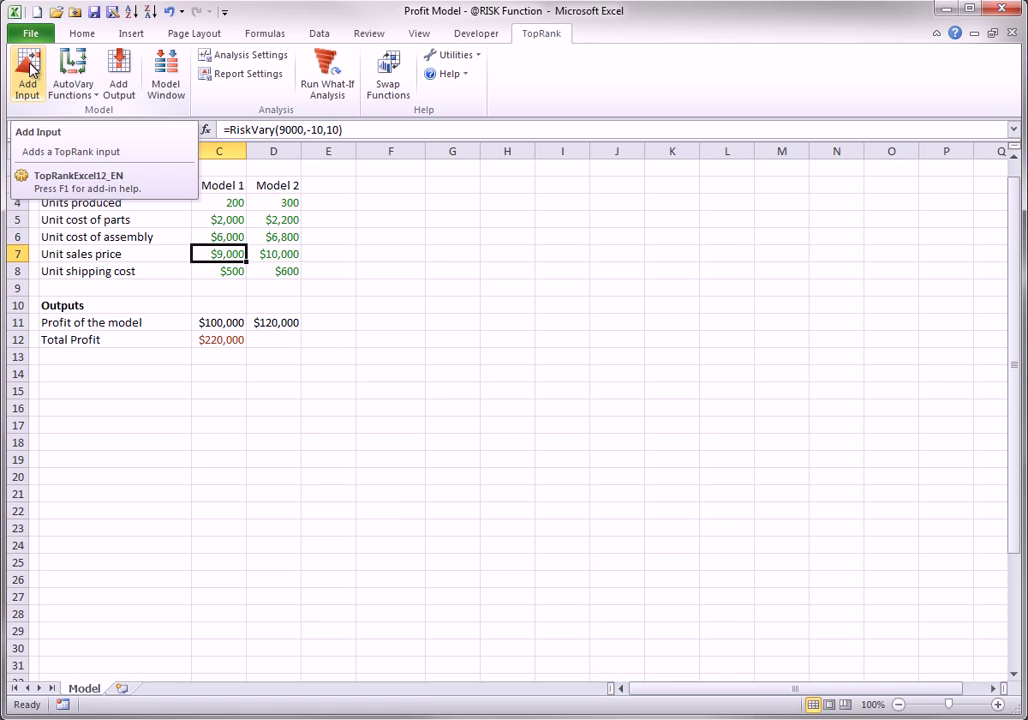
Add the Model 1 unit sales price cell C7 as a TopRank input.
left_click(27, 75)
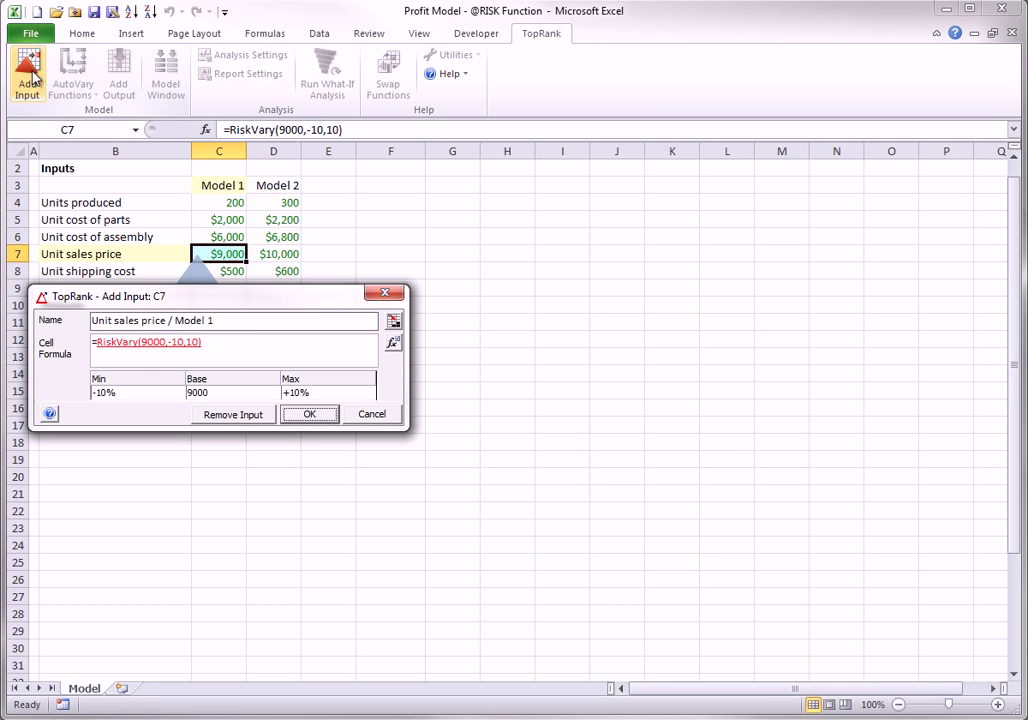
mouse_move(393, 347)
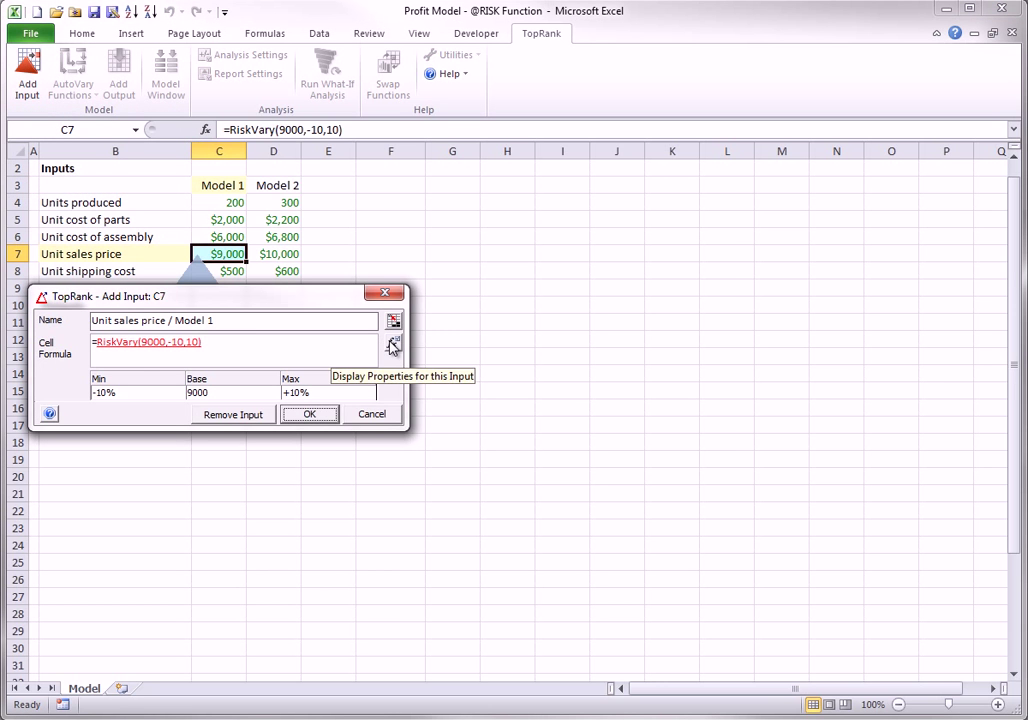
left_click(393, 345)
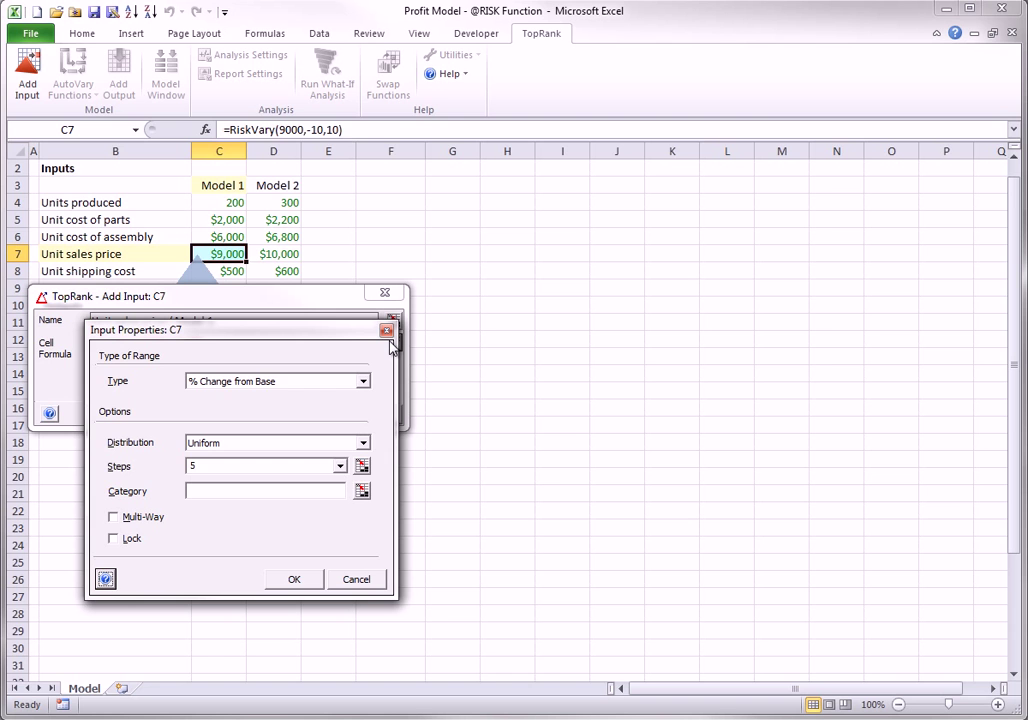
mouse_move(367, 387)
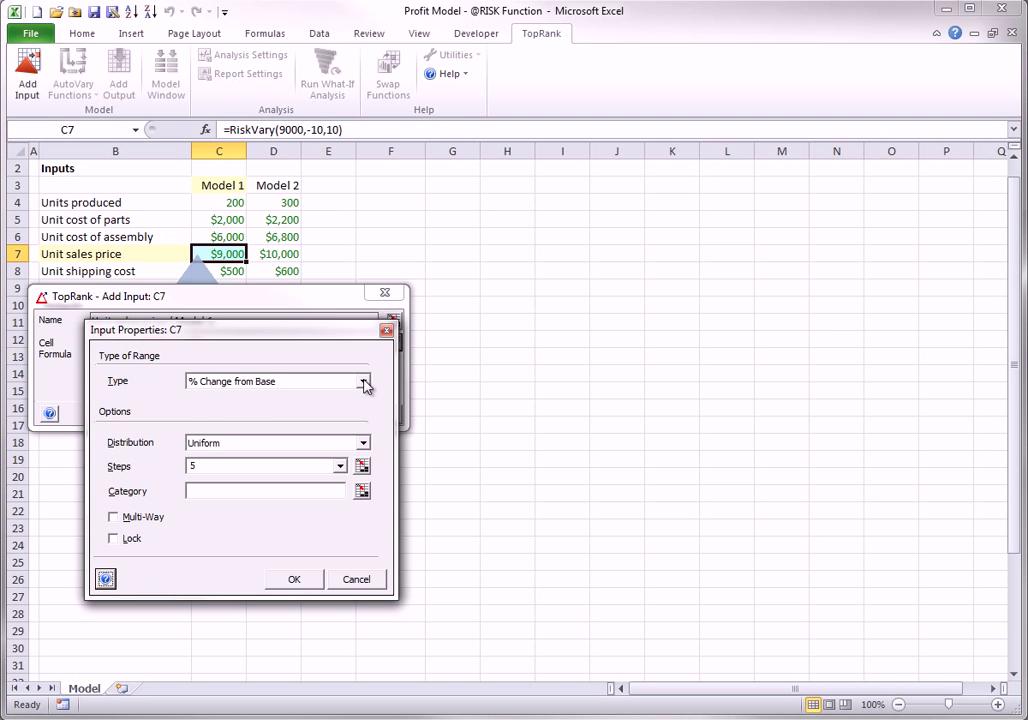
left_click(362, 381)
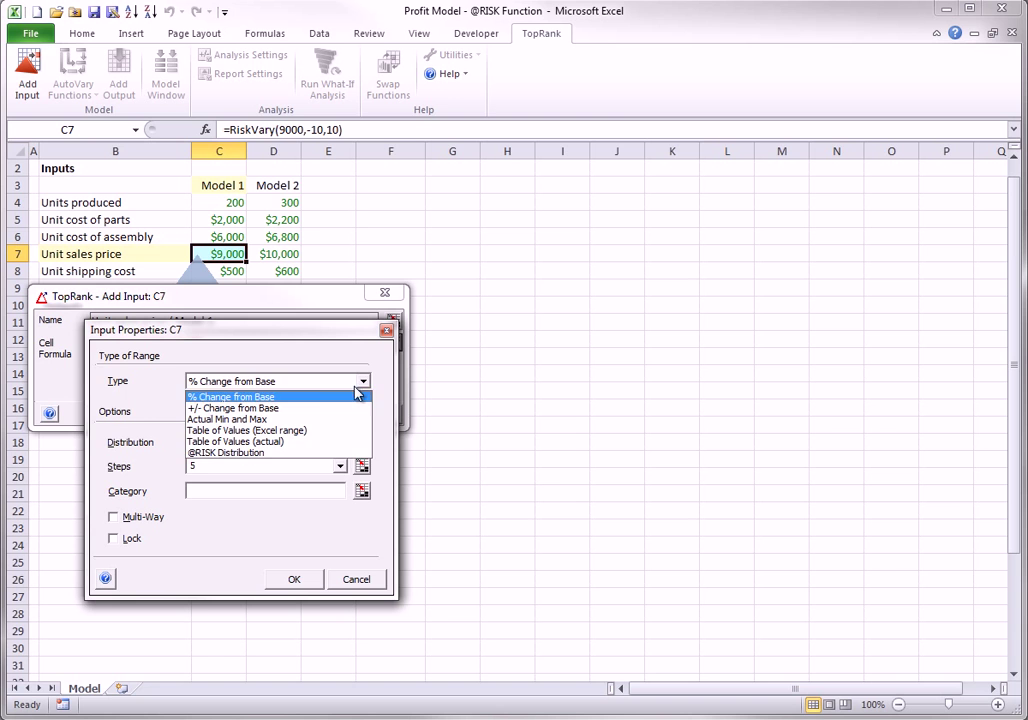
left_click(248, 452)
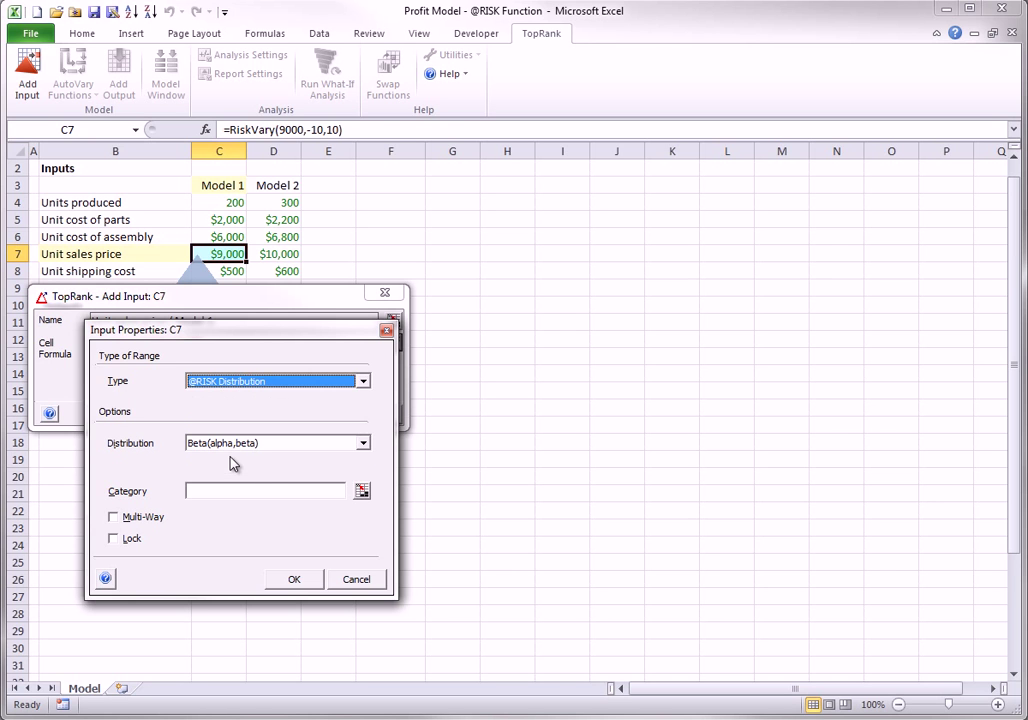
left_click(363, 442)
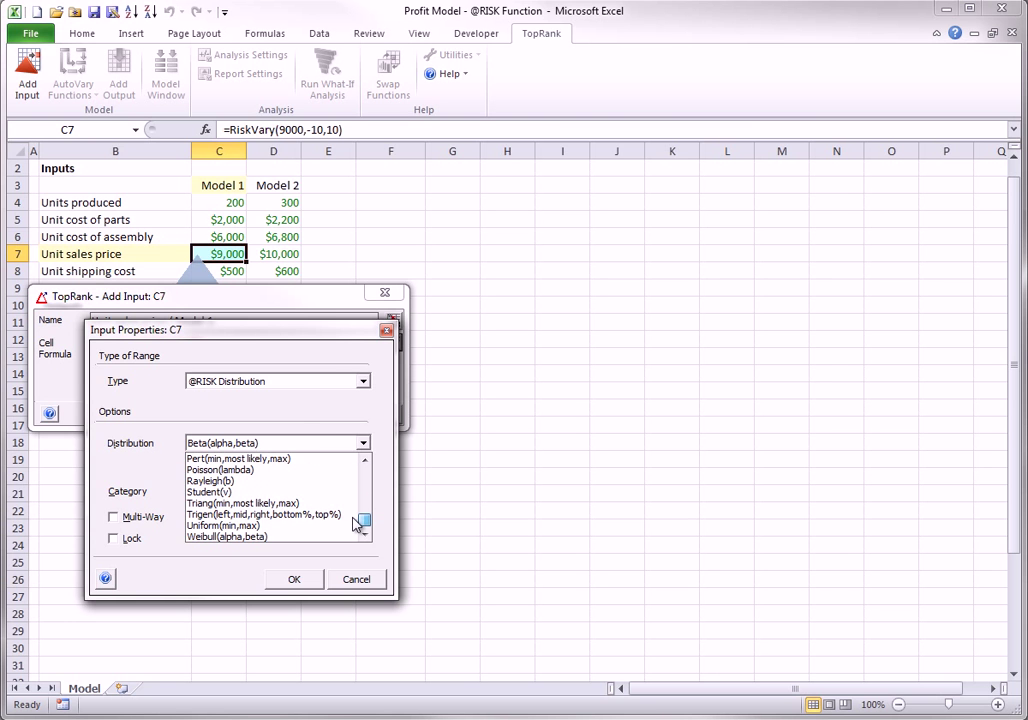
left_click(243, 502)
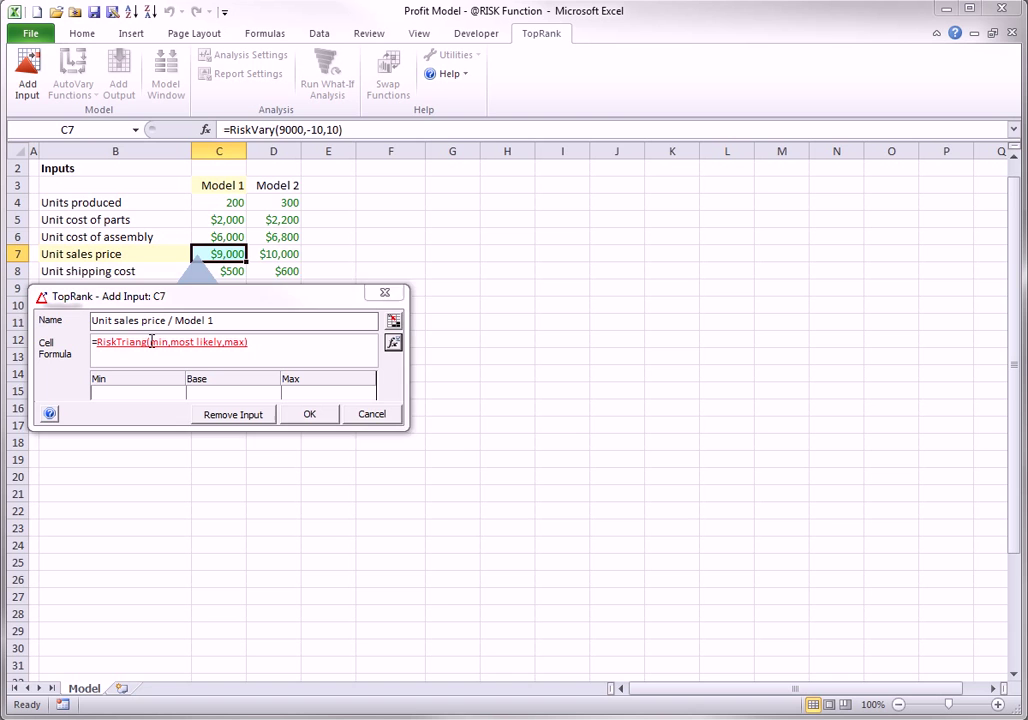
Fill the triangular placeholders with 8500, 9000 and 9300, and confirm.
double_click(155, 342)
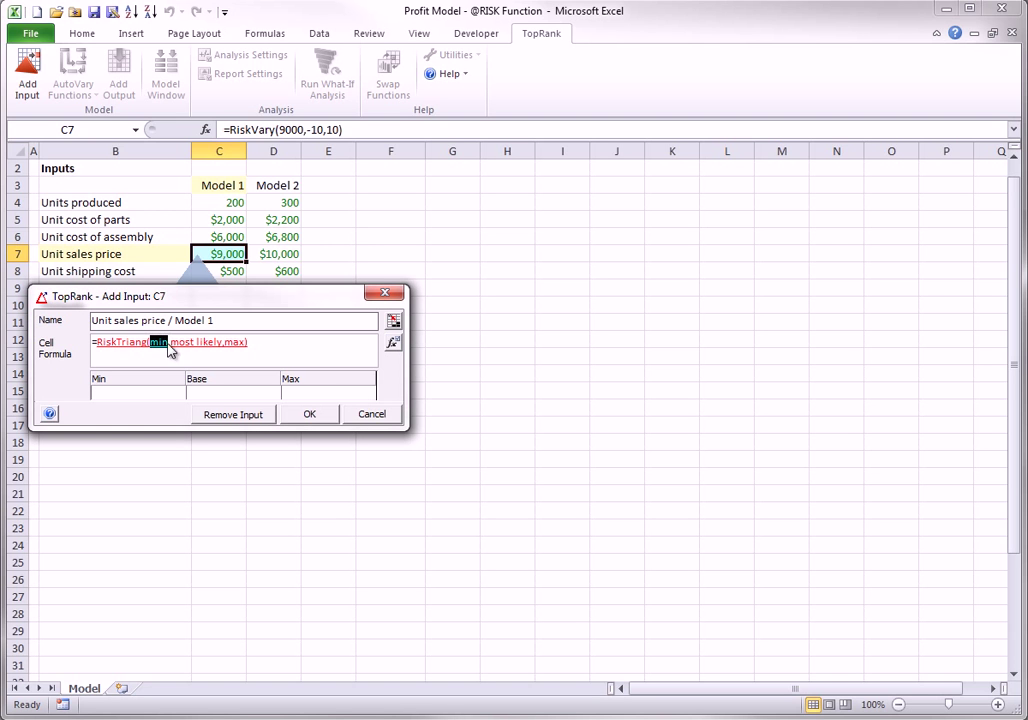
type("8500")
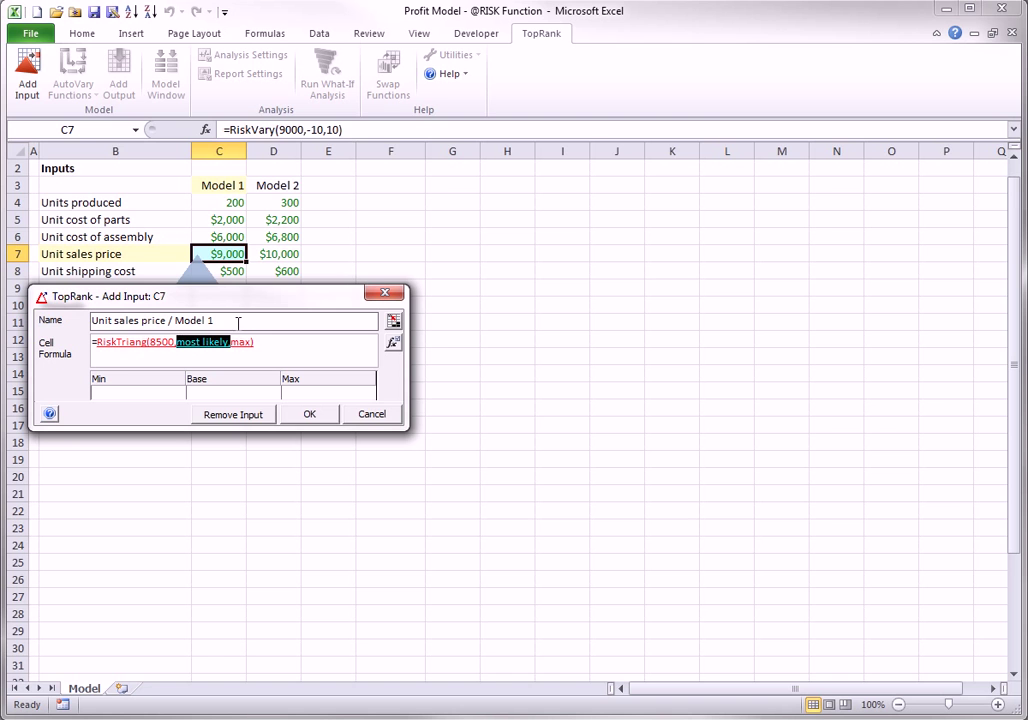
type("9000")
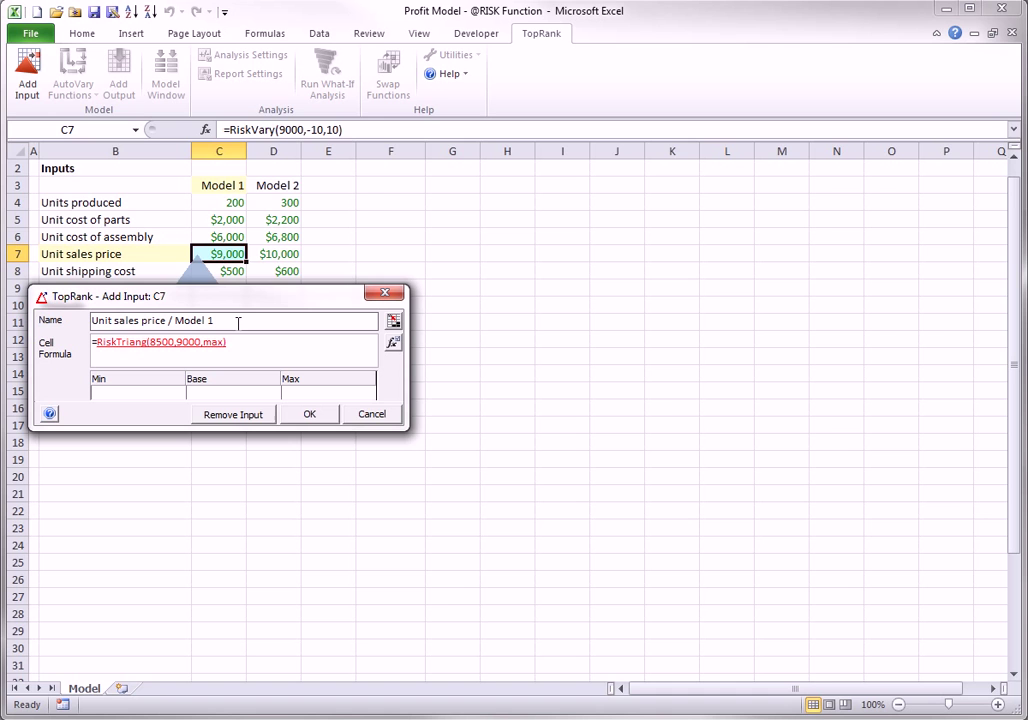
type("9300")
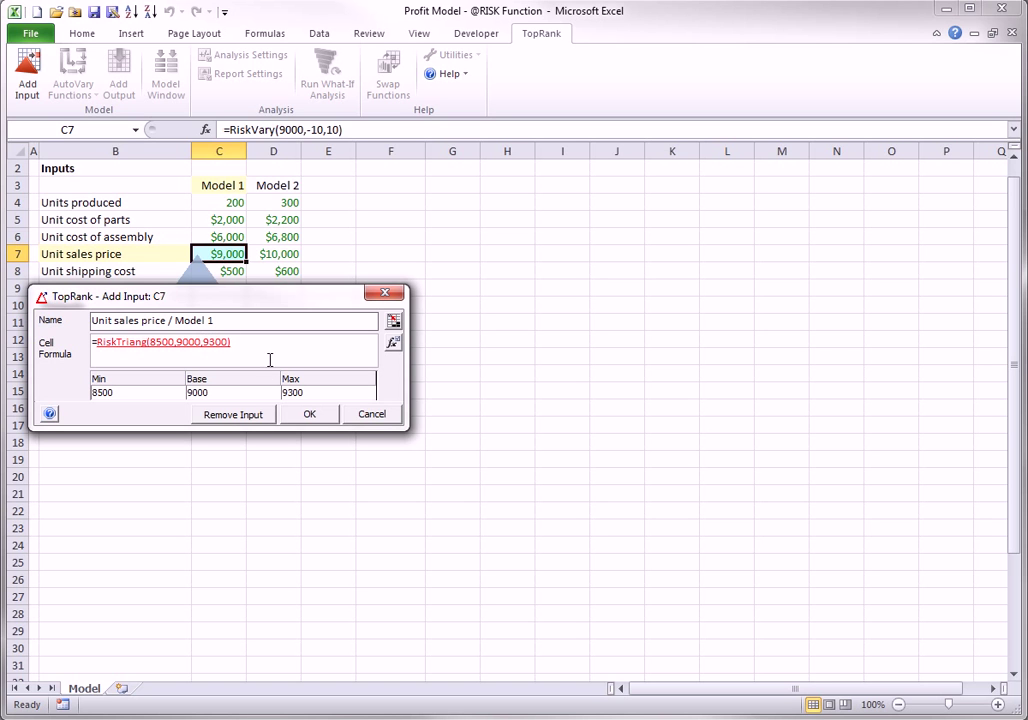
mouse_move(220, 402)
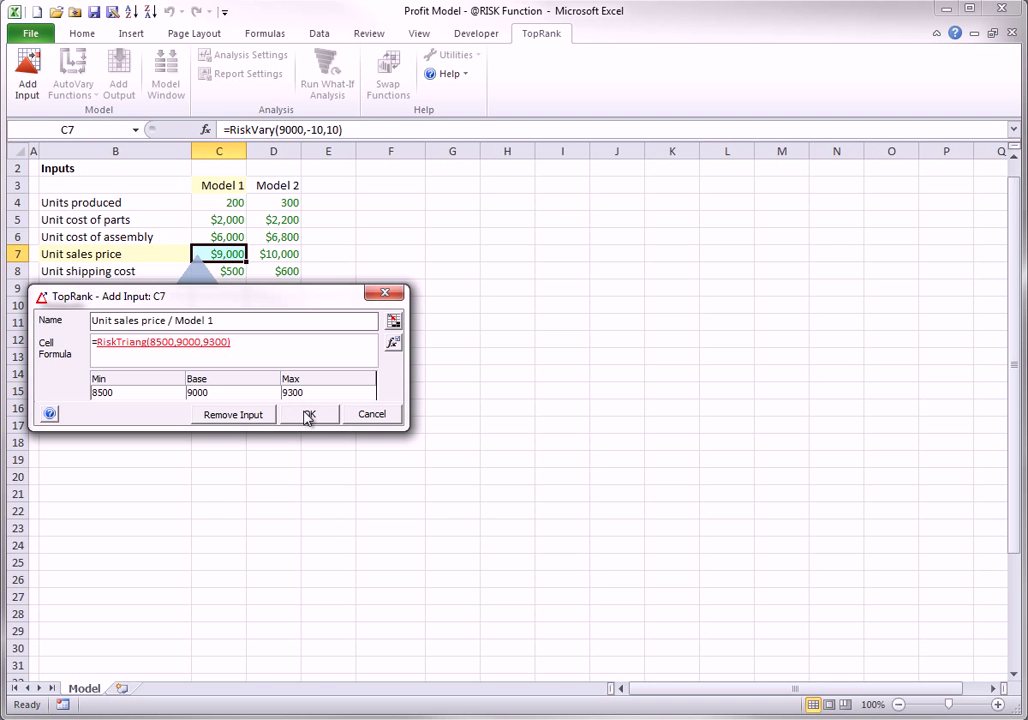
left_click(309, 414)
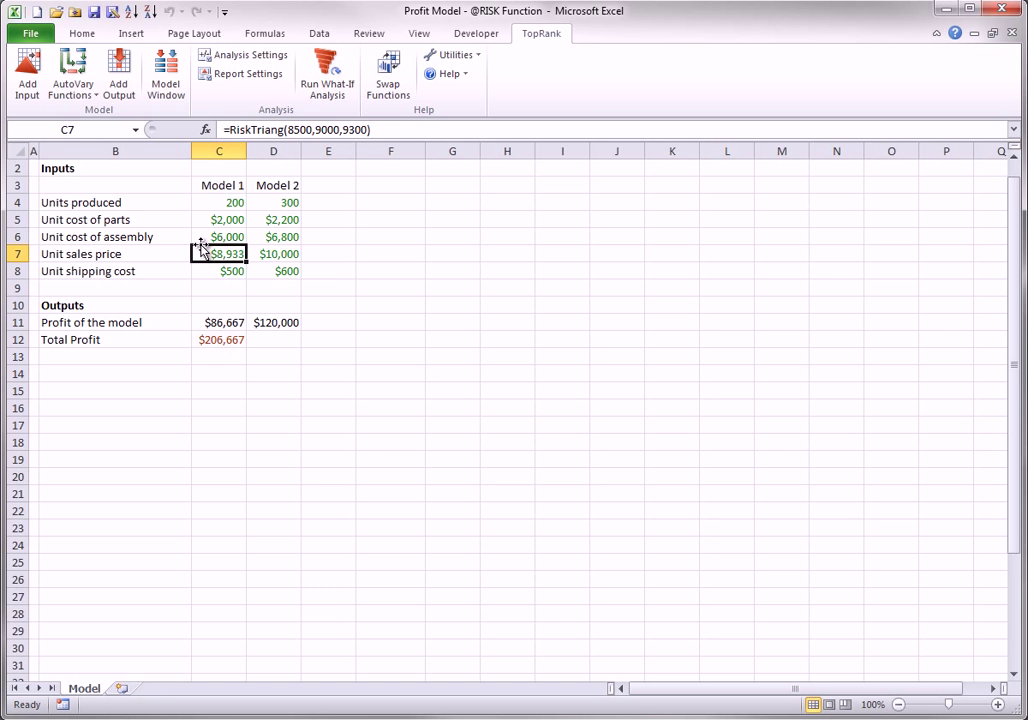
Enter =RiskTriang(9600,10000,10200) in the Model 2 sales price cell D7.
left_click(273, 253)
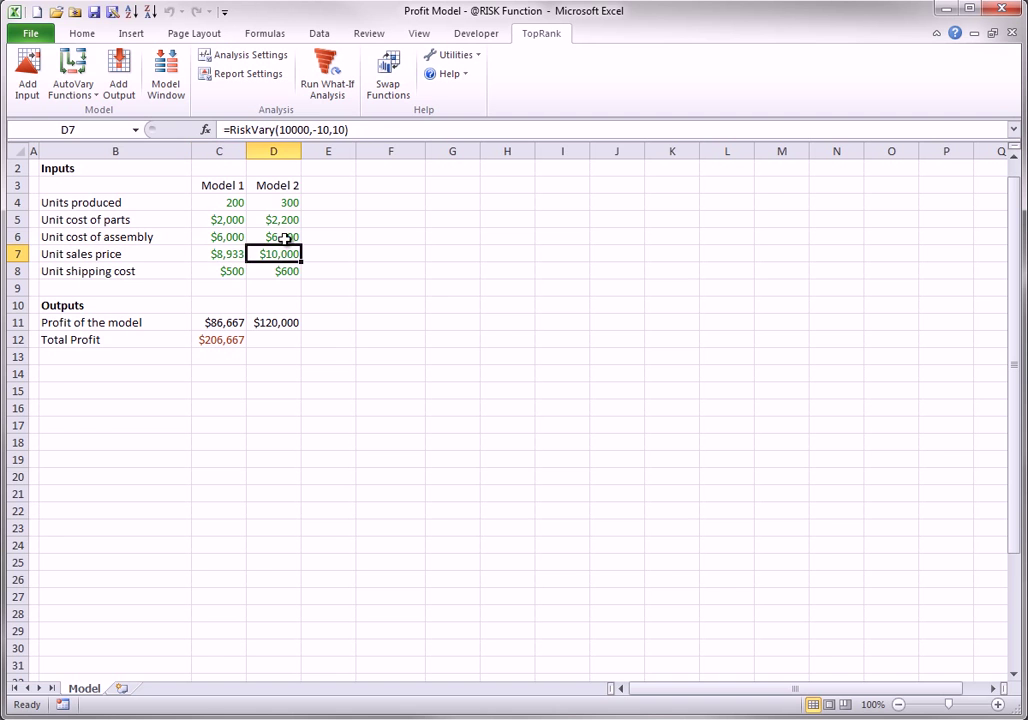
type("=riskt")
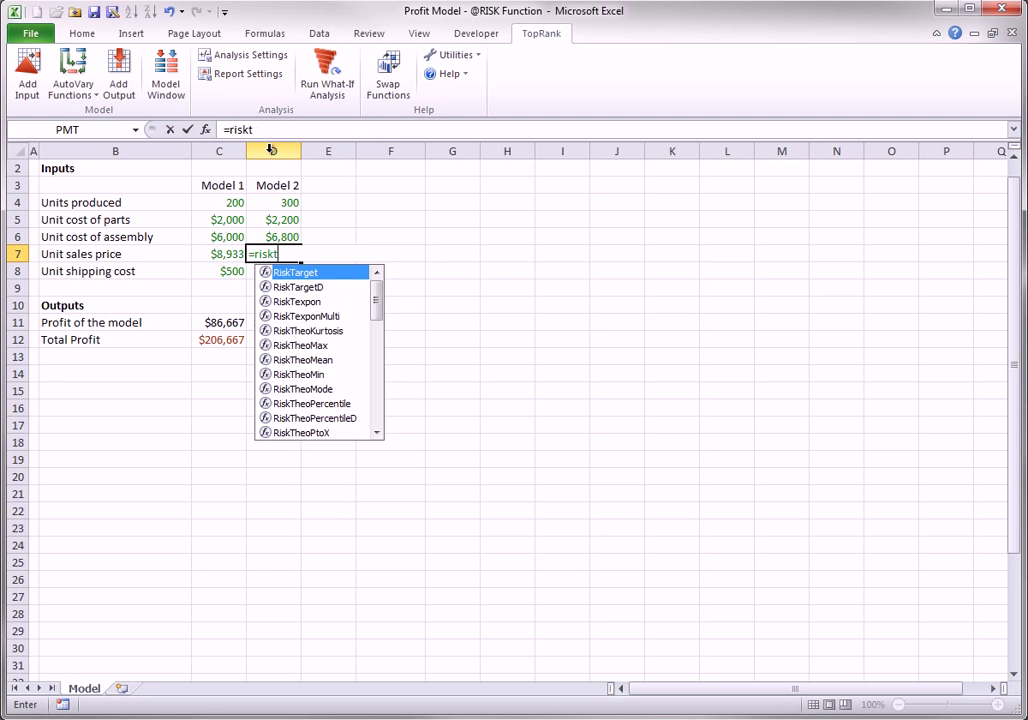
type("riang(")
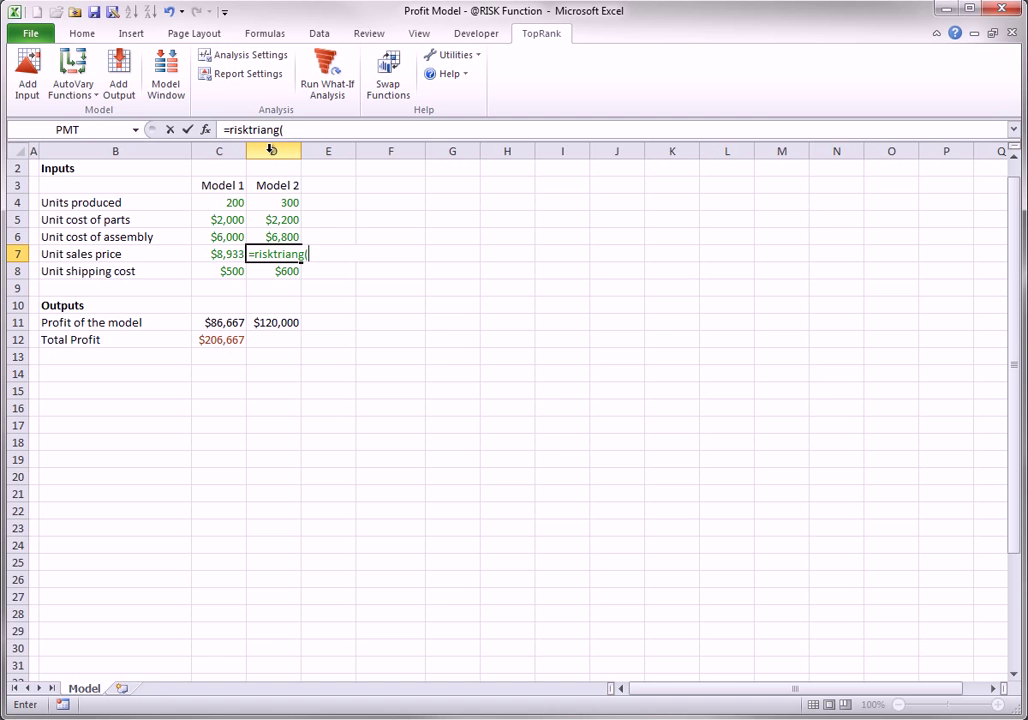
type("9600,1")
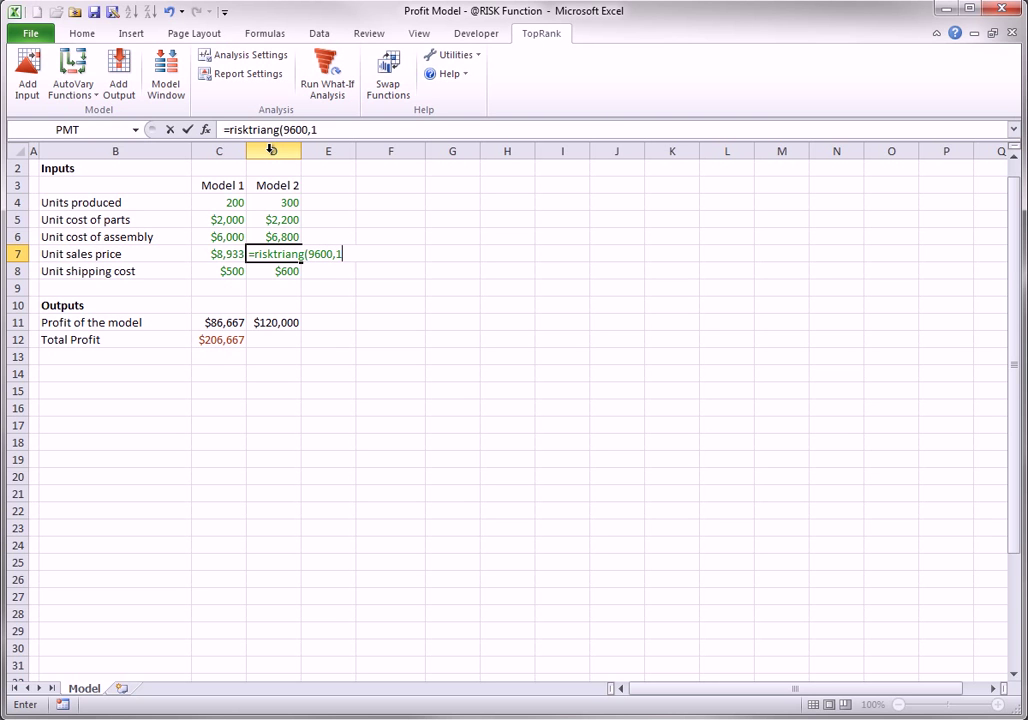
type("0000,1")
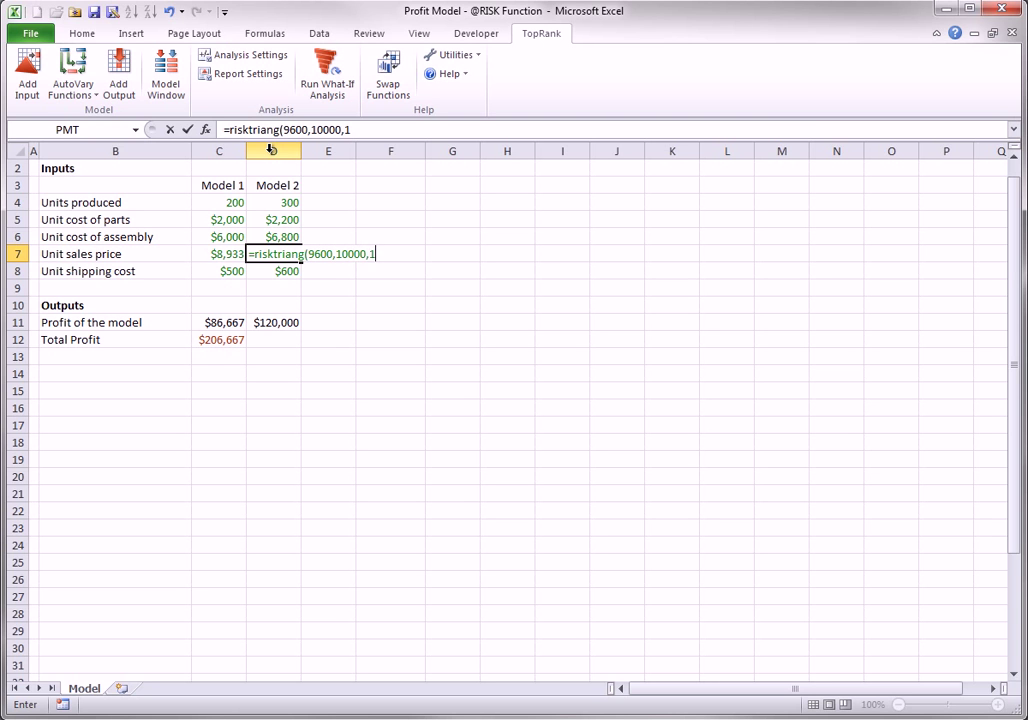
type("0200")
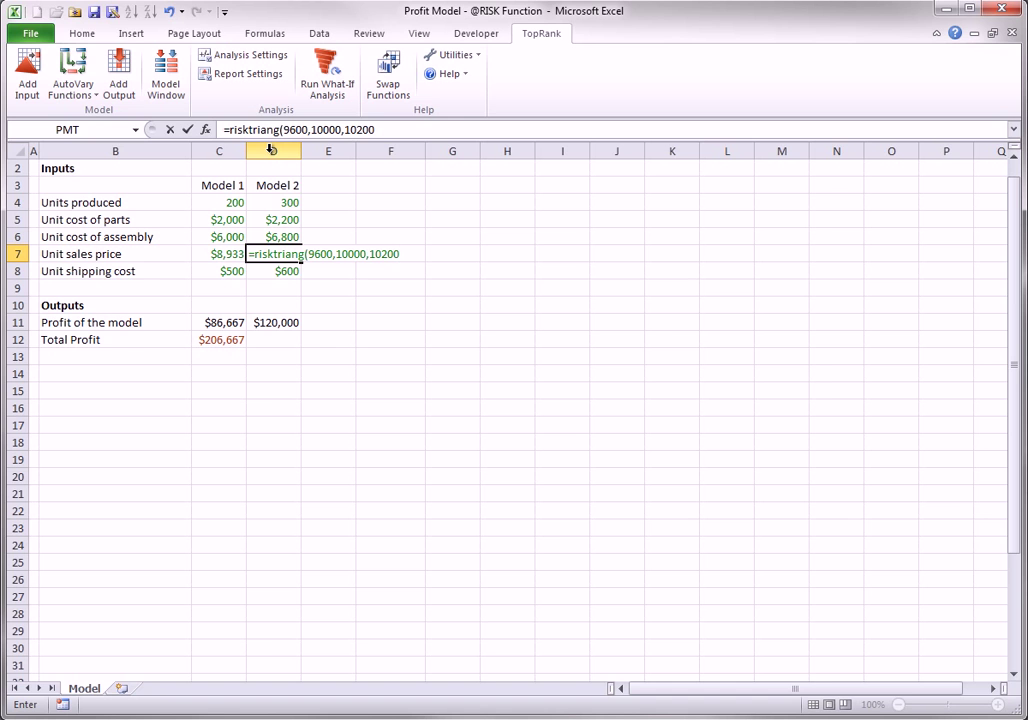
type(")")
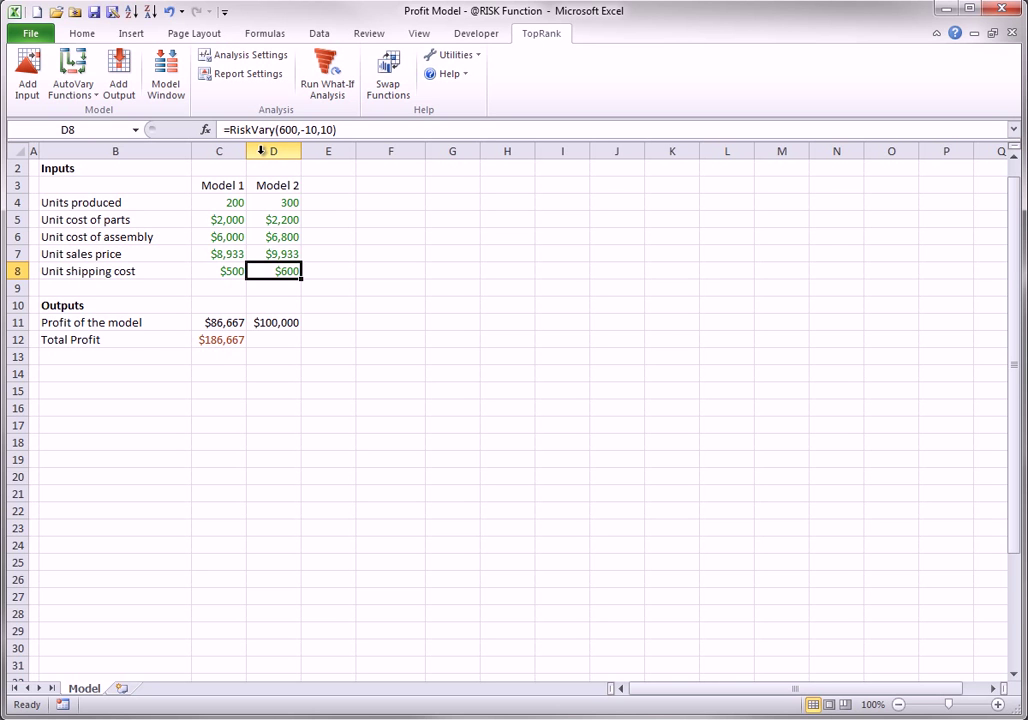
Run the TopRank what-if analysis.
left_click(327, 72)
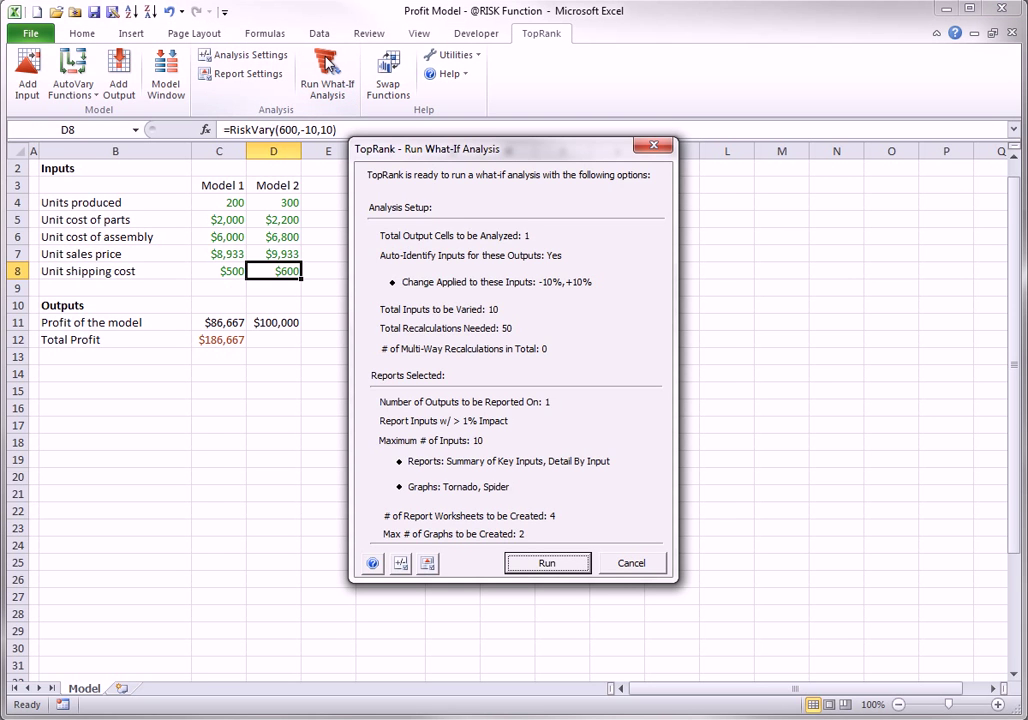
left_click(546, 562)
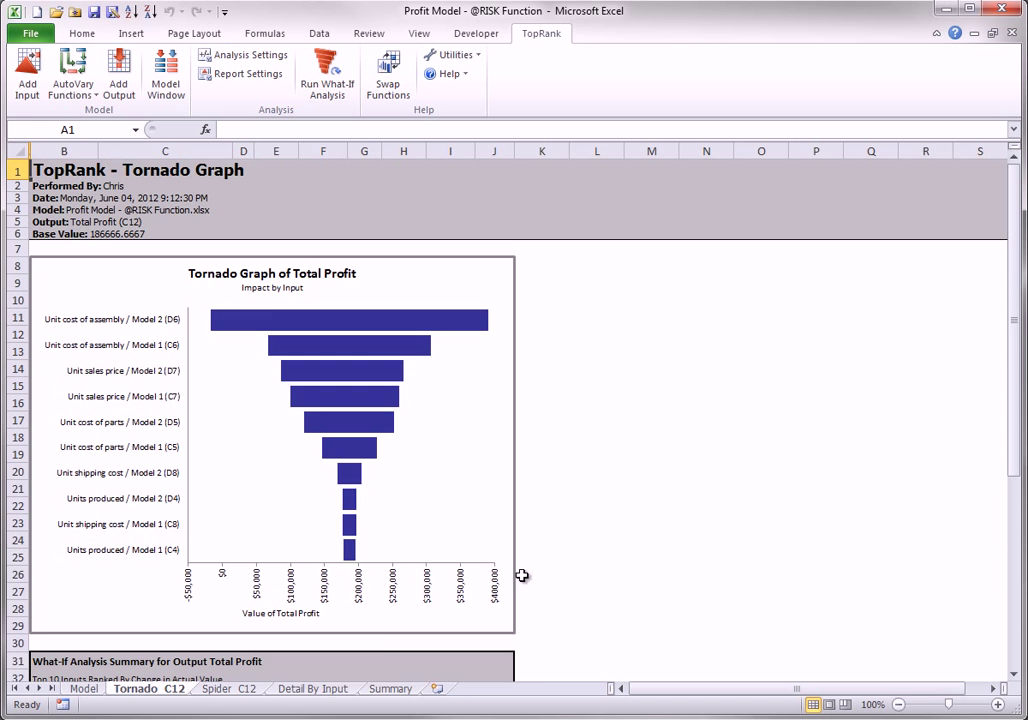
Highlight the unit sales price steps E41:E50 in the Detail By Input report.
left_click(312, 688)
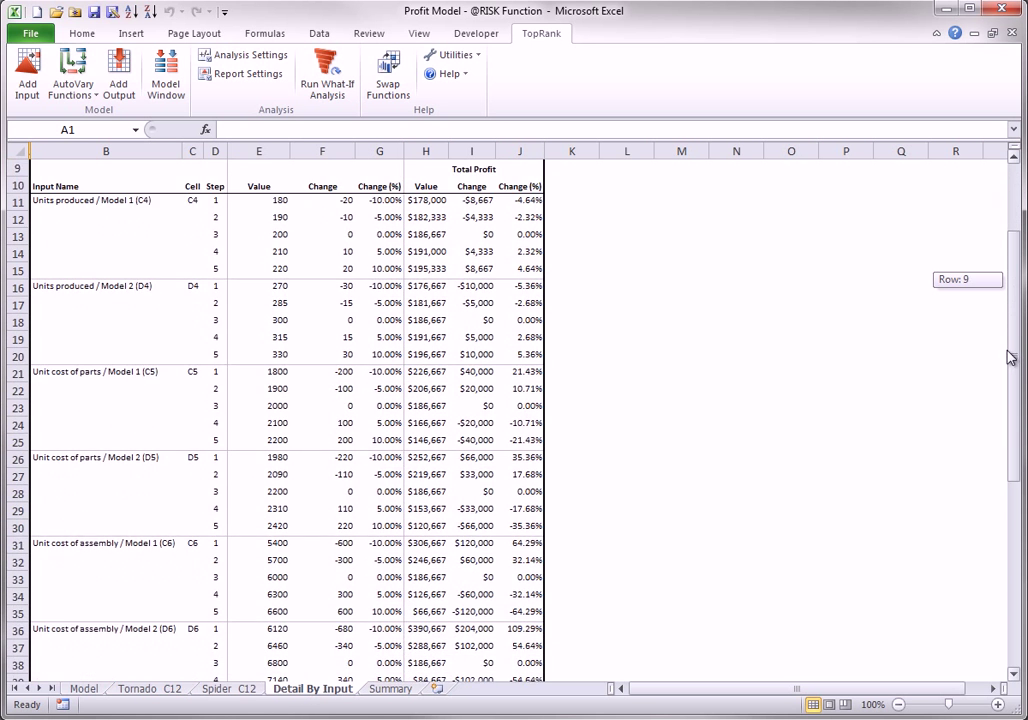
scroll("down", 3)
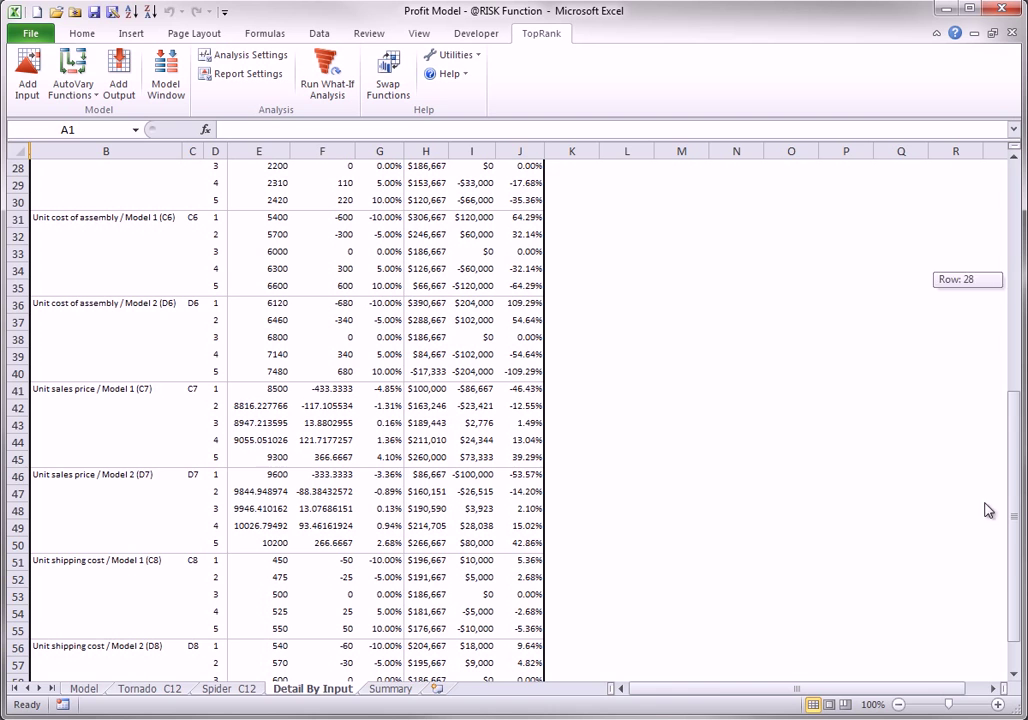
left_click_drag(259, 388, 259, 542)
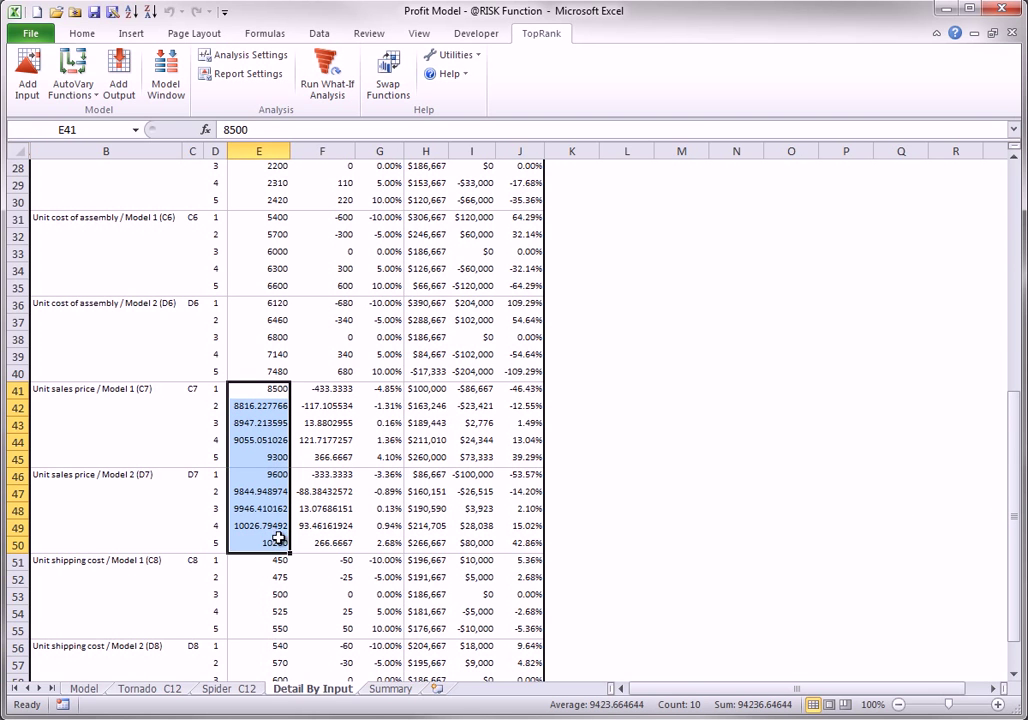
mouse_move(774, 488)
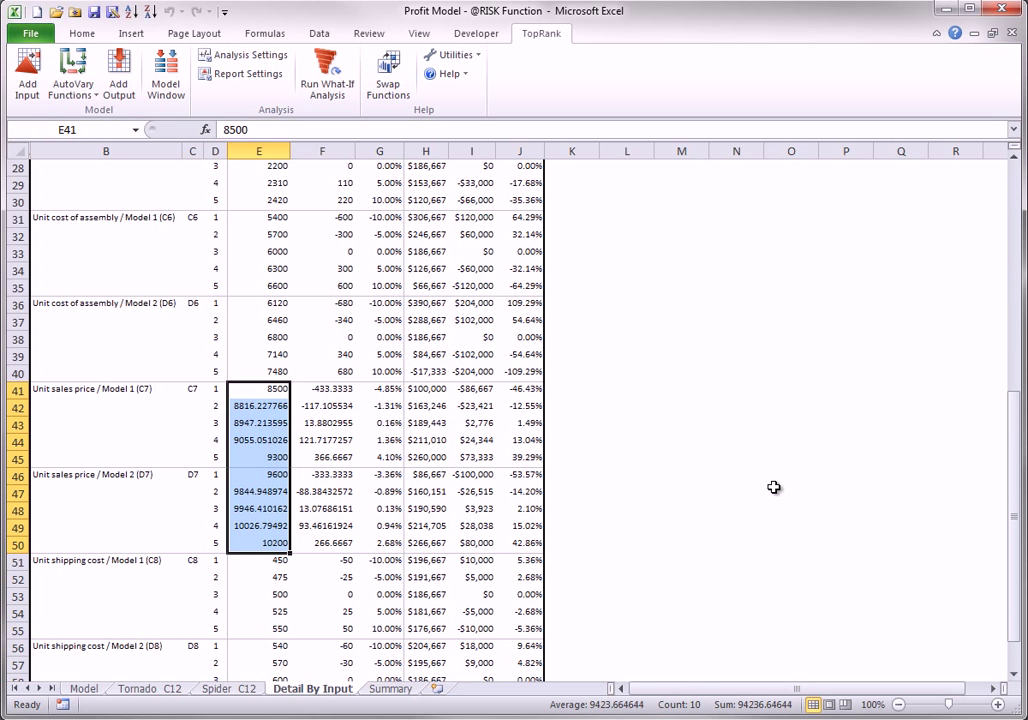